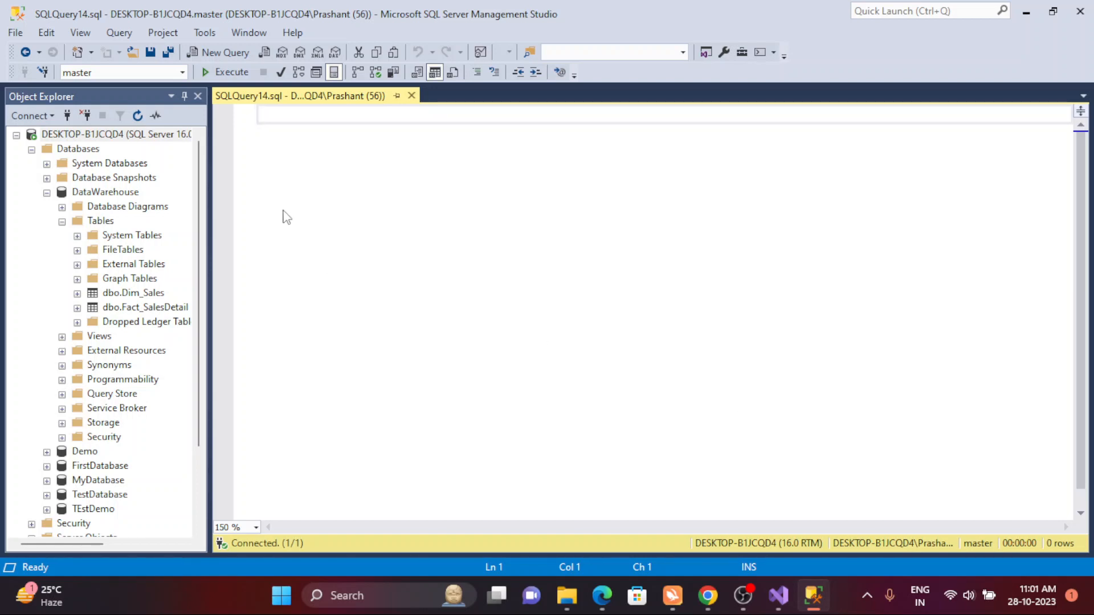
Expand DataWarehouse Tables and dbo.Fact_SalesDetail to view its columns, then return to the query editor
click(111, 134)
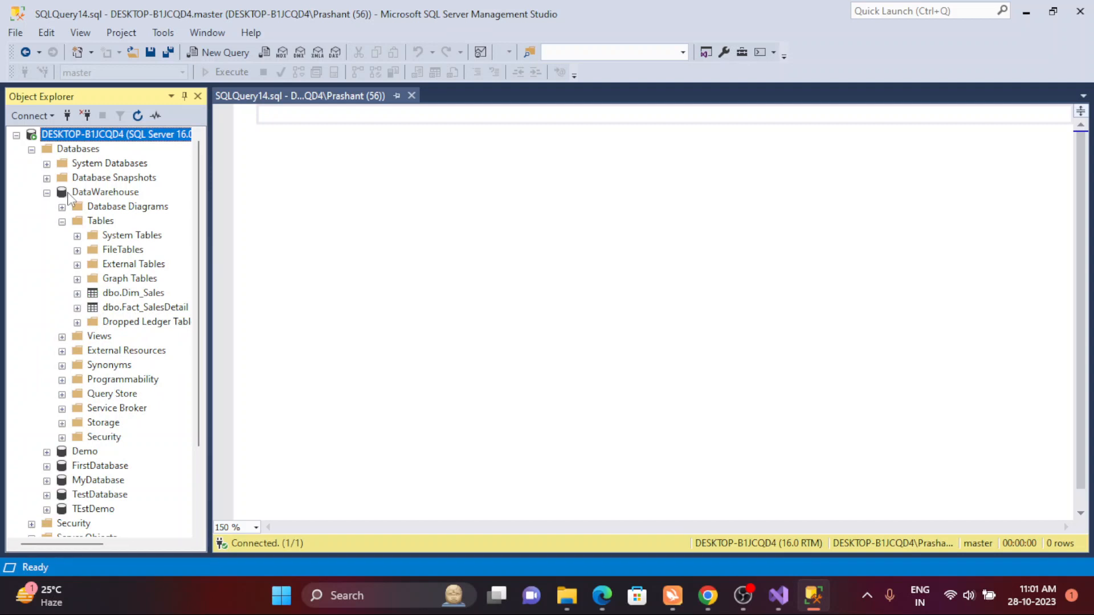
click(105, 192)
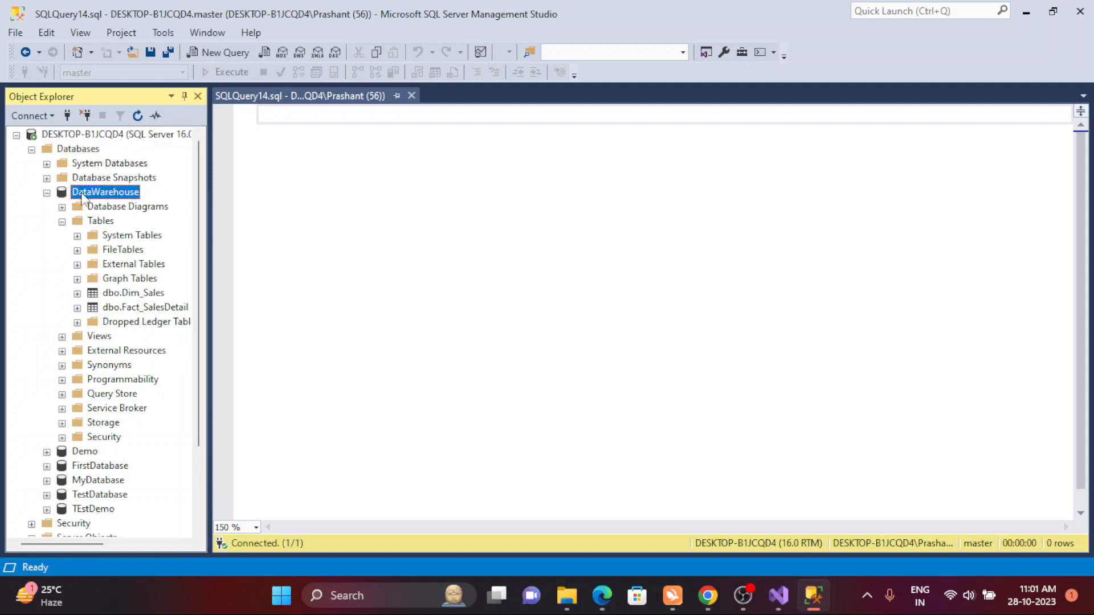
click(62, 220)
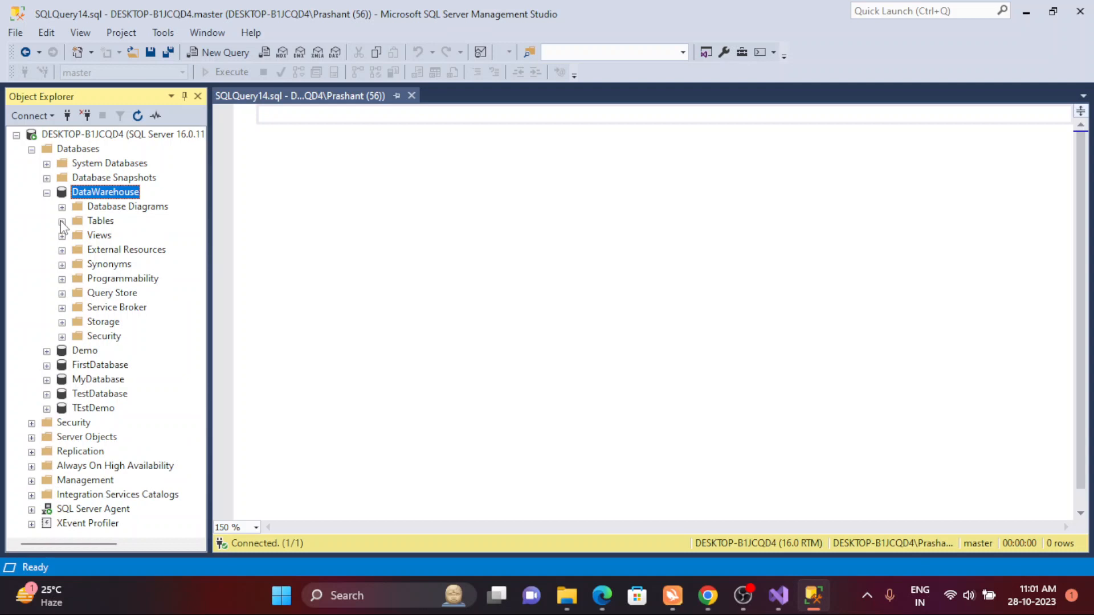
click(62, 221)
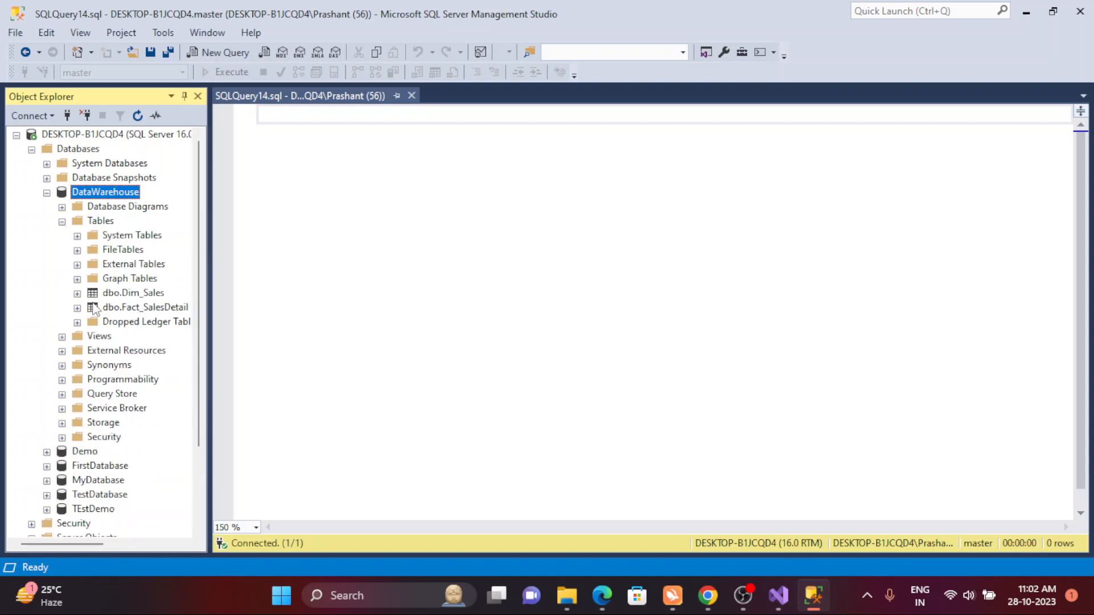
click(78, 307)
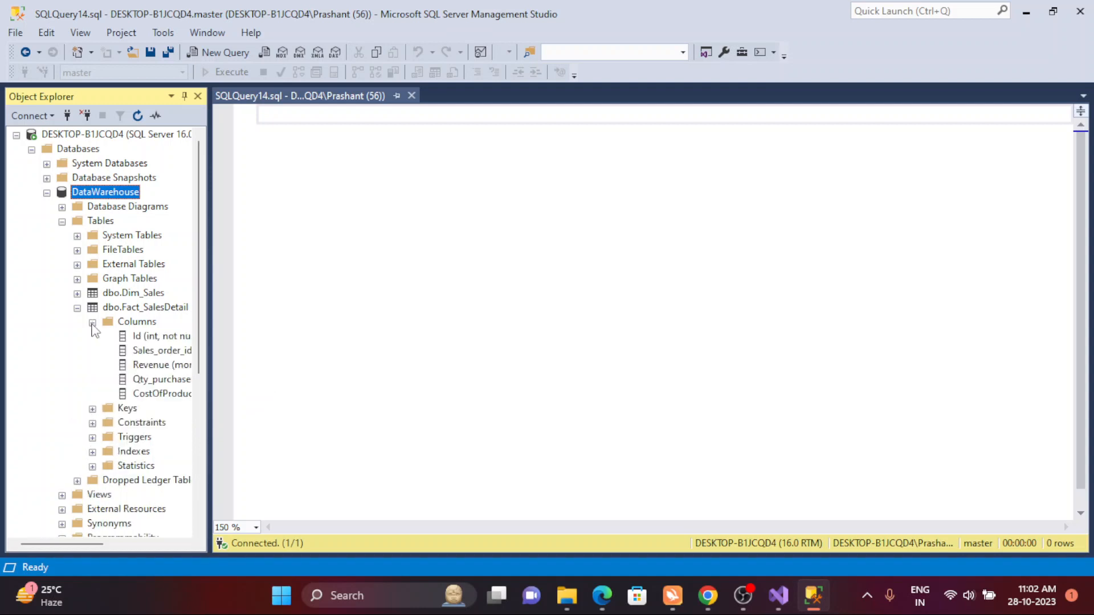
click(91, 322)
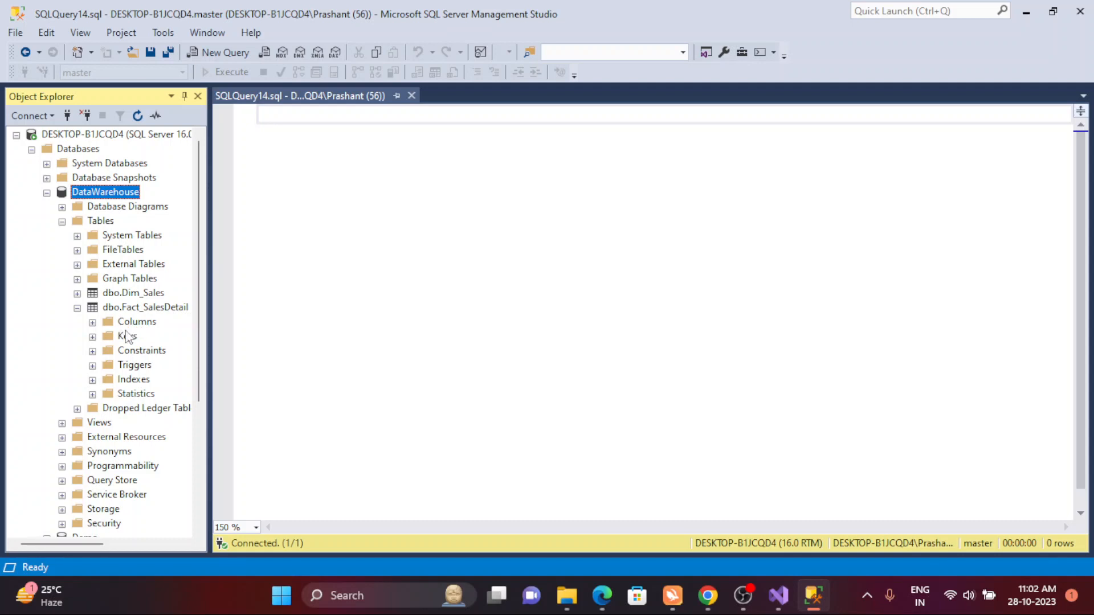
click(136, 321)
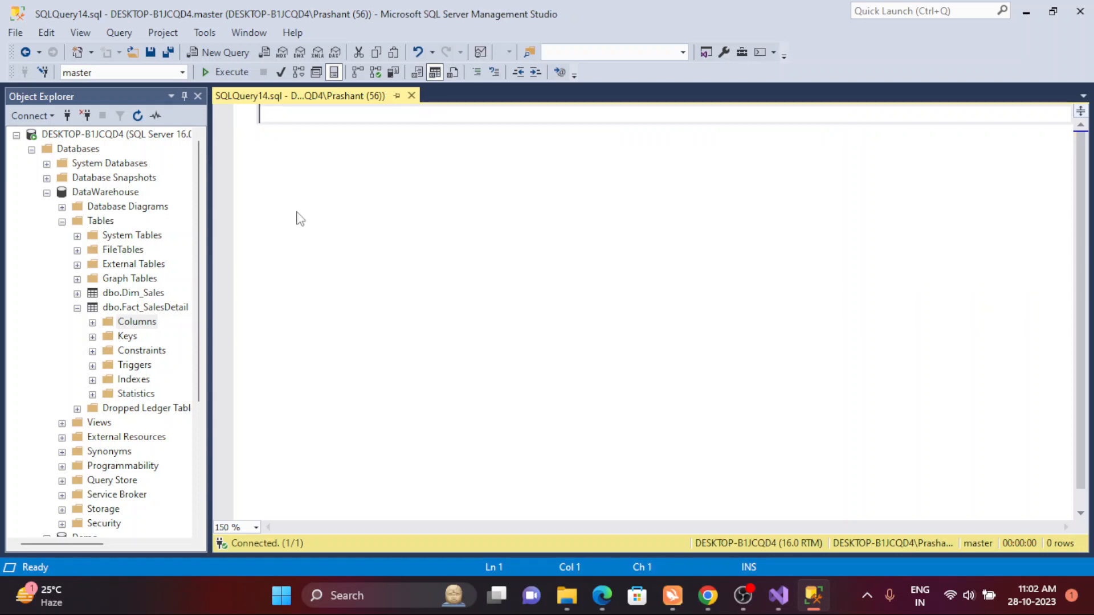
Write 'select' and 'from Fact_salesDetail' in the editor, leaving a blank line for columns
text(select)
text(fro)
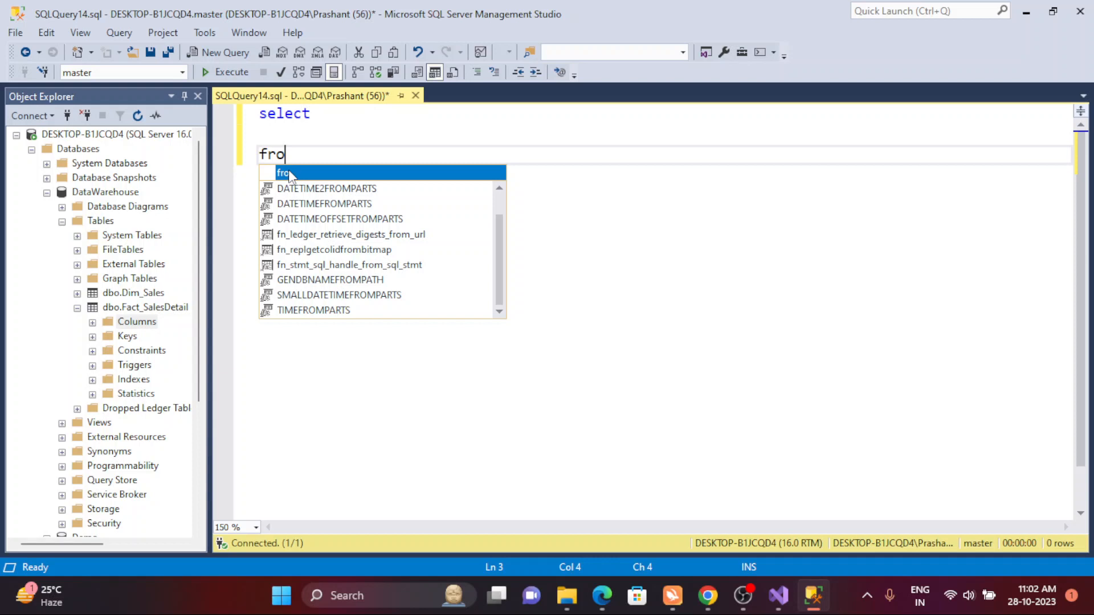
text(m)
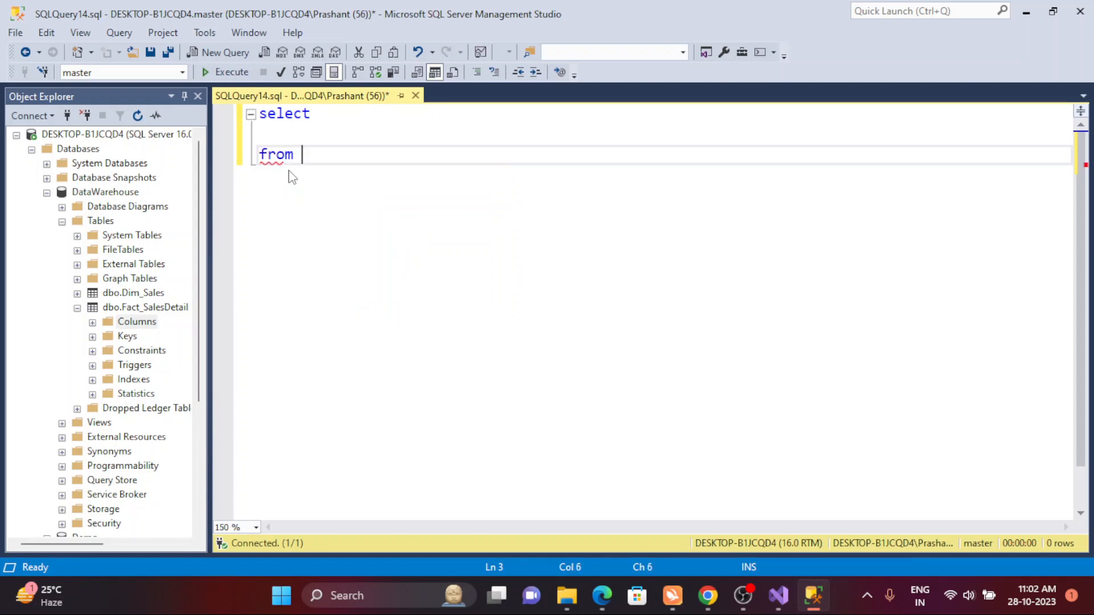
text(Fac)
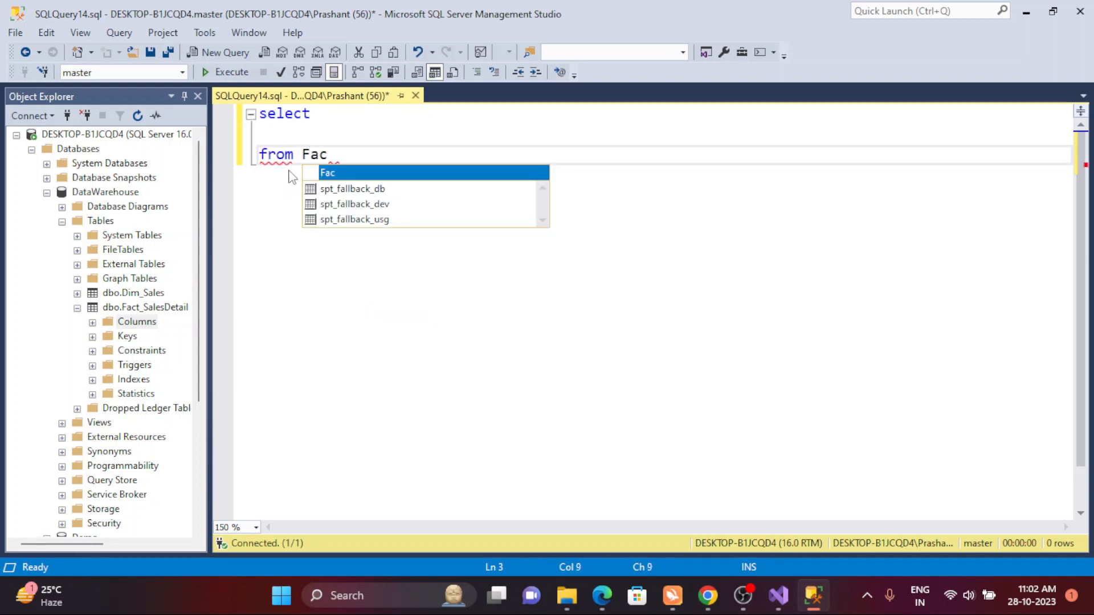
text(t)
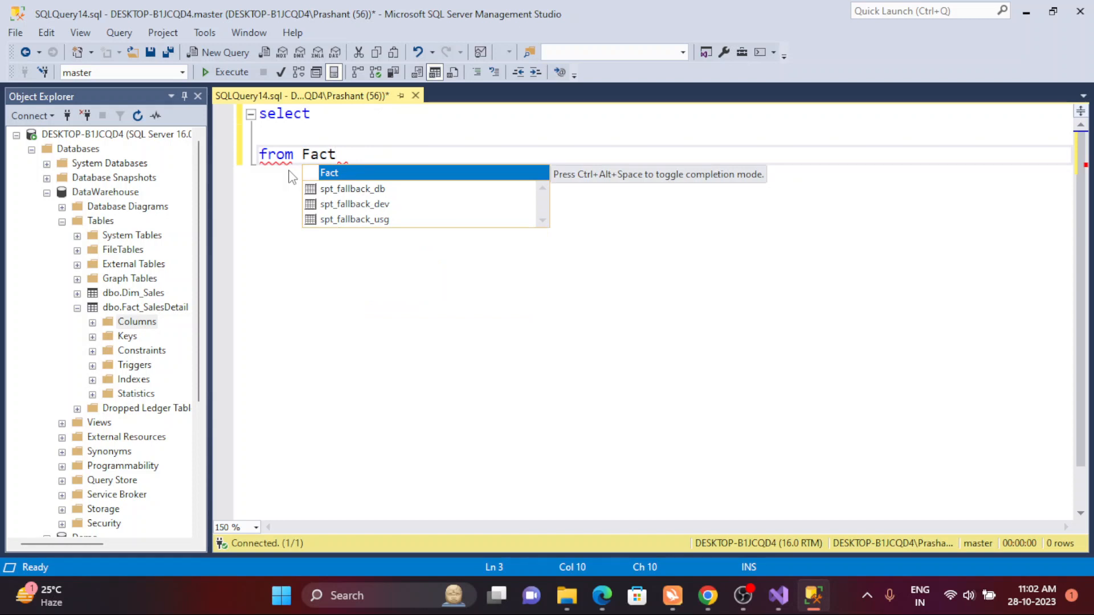
text(_sales)
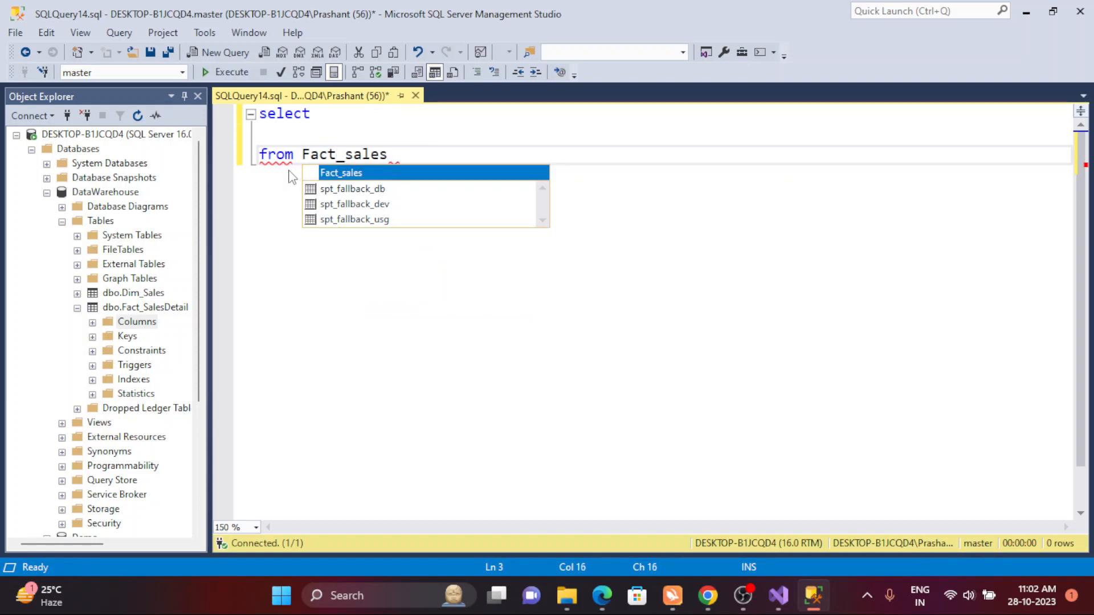
text(Detai)
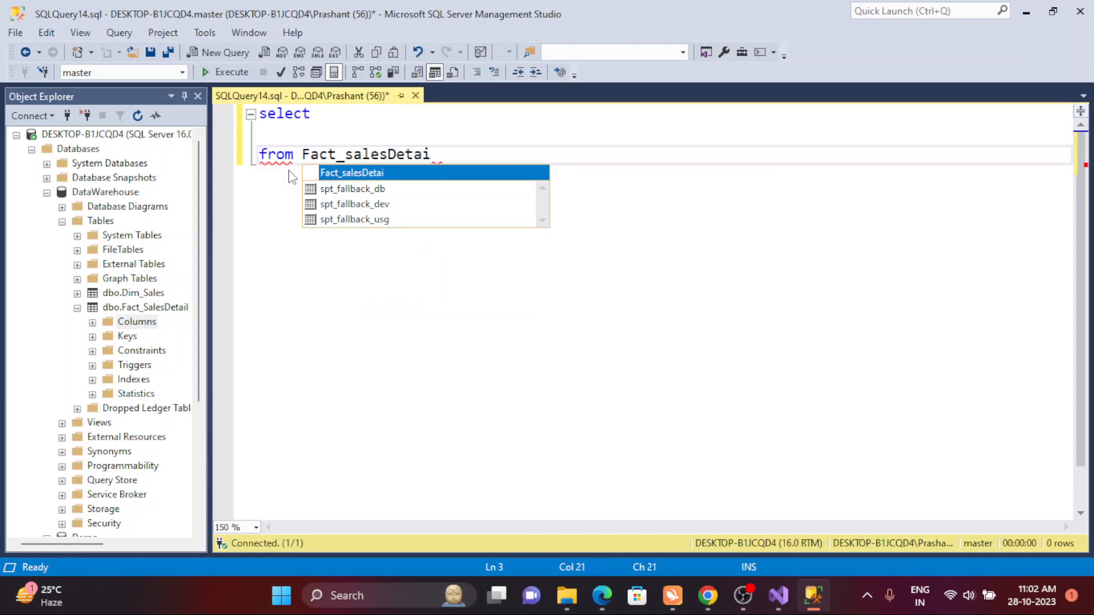
text(l)
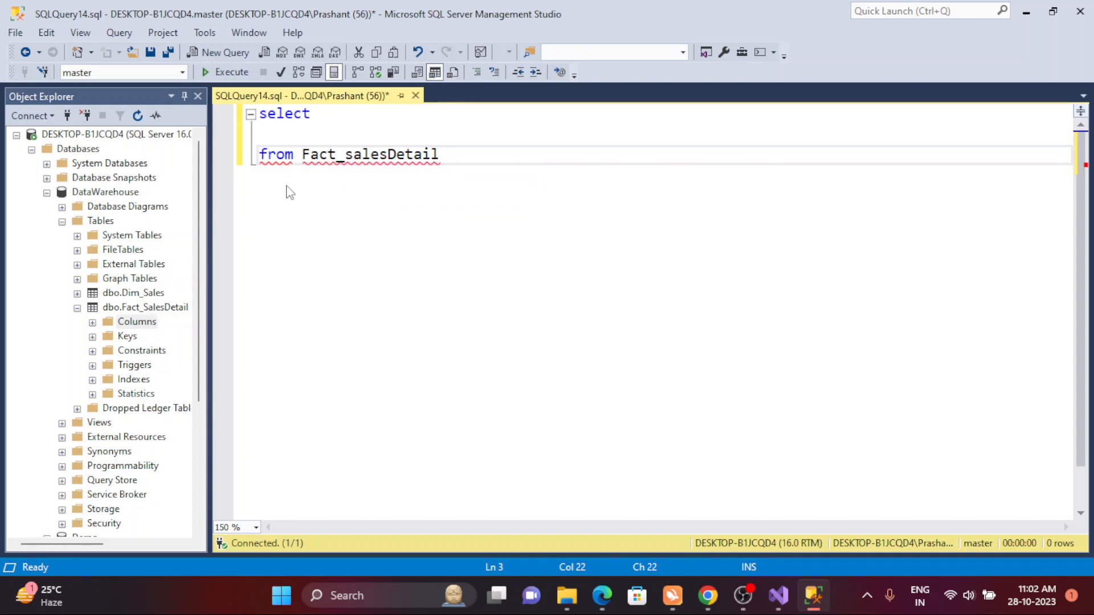
click(136, 321)
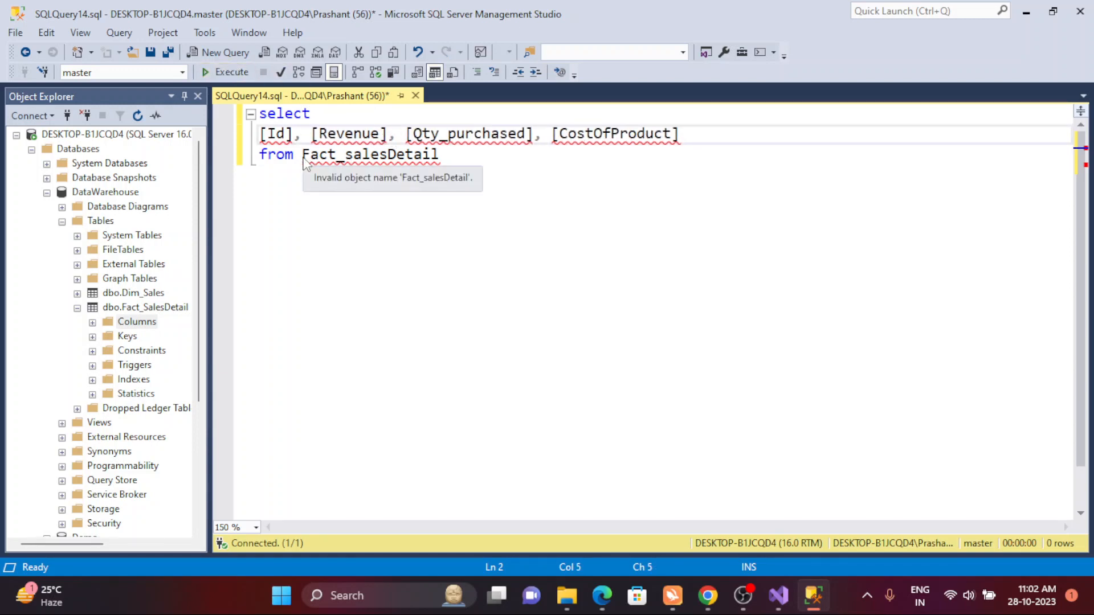
Change the table after 'from' to DataWarehouse..Fact_SalesDetail via IntelliSense
text(data)
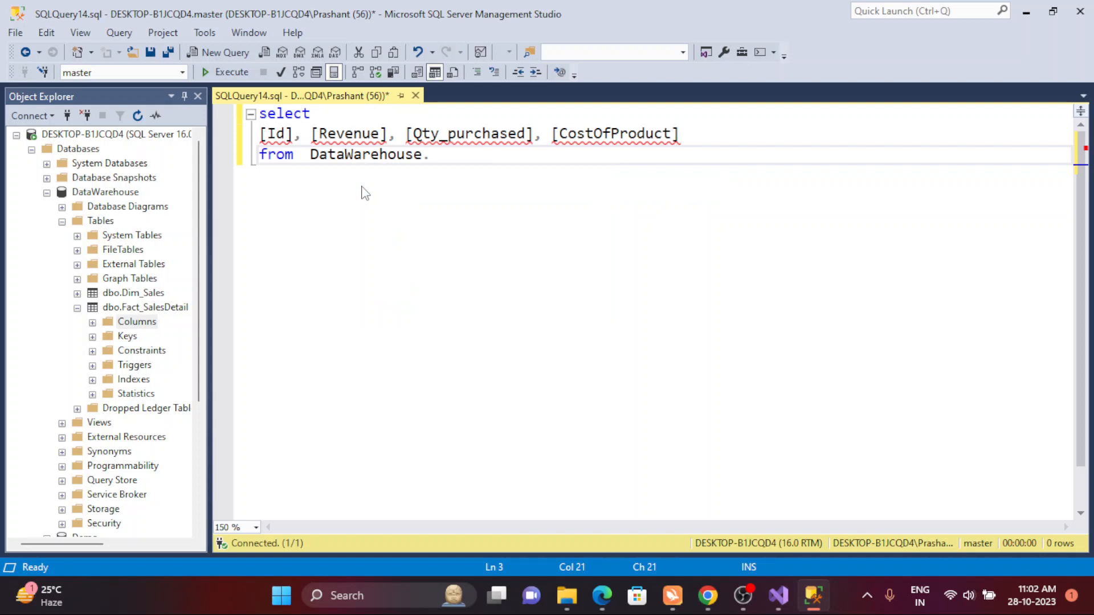
text(.fac)
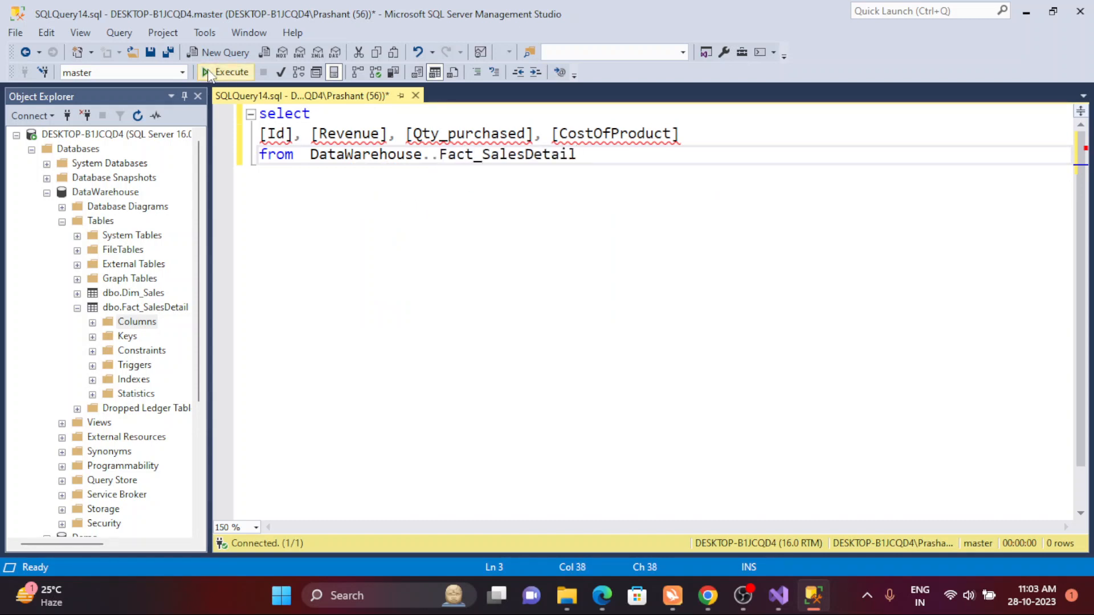
Execute the query and add the column list [Id], [Sales_order_id], [Revenue], [Qty_purchased], [CostOfProduct]
click(226, 72)
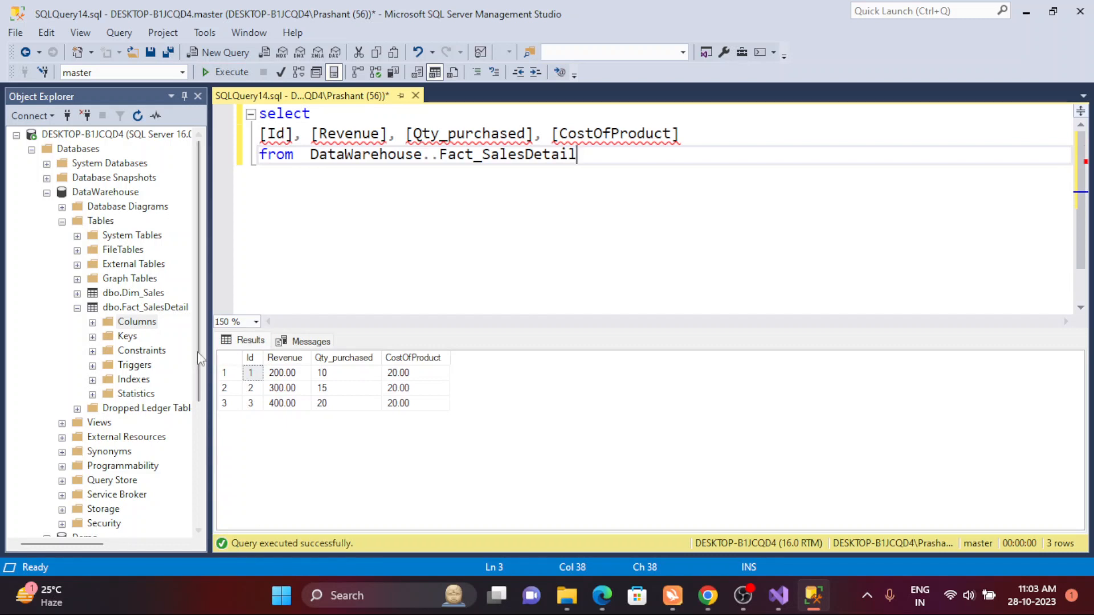
click(137, 322)
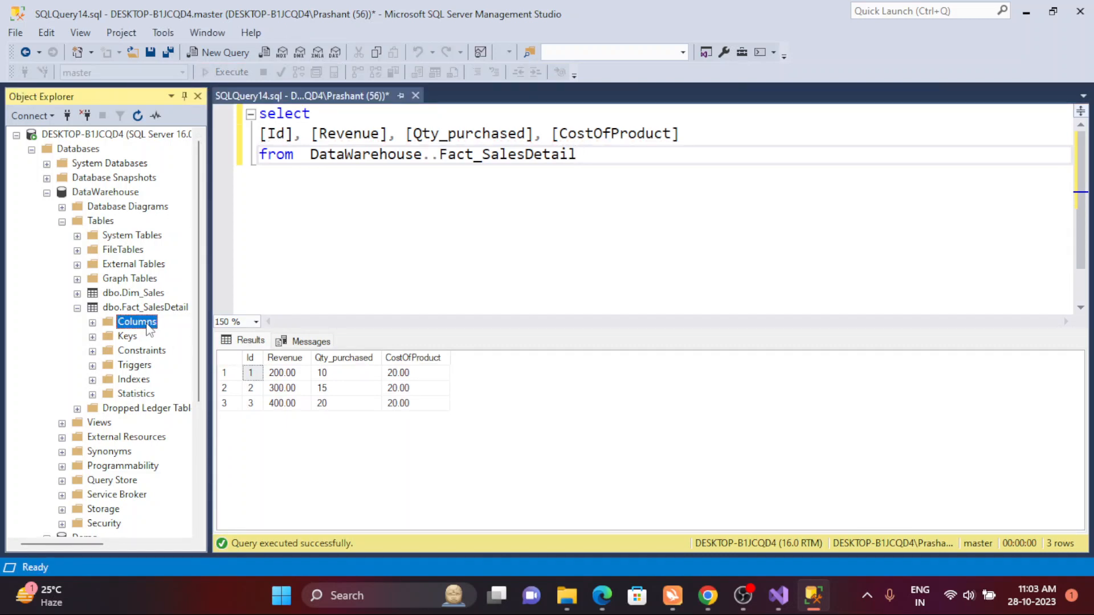
text([Id], [Sales_order_id], [Revenue], [Qty_purchased], [CostOfProduct])
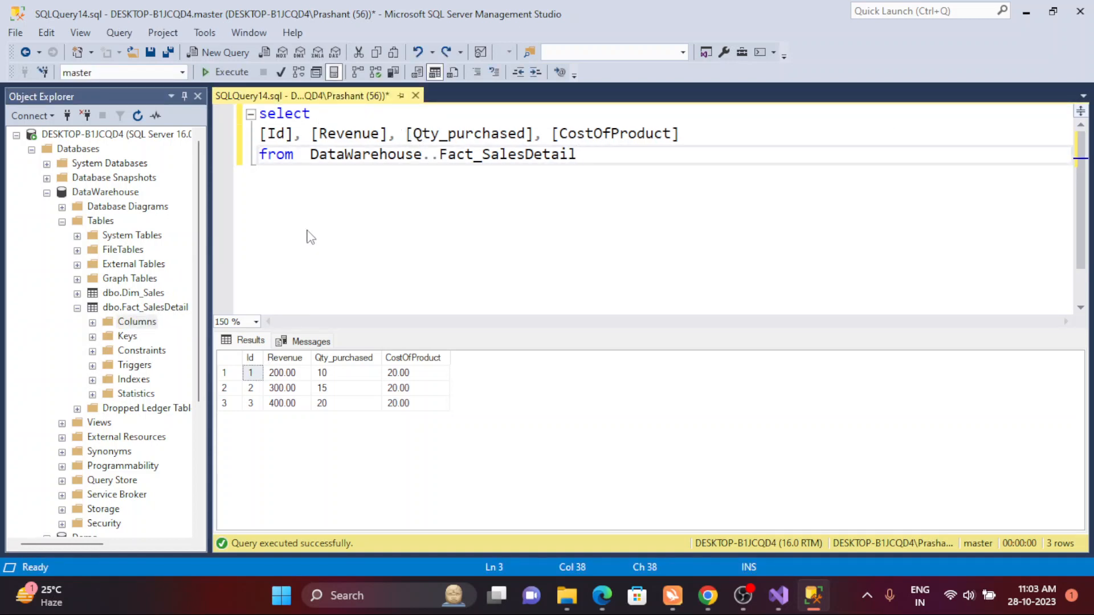
mouse_move(512, 291)
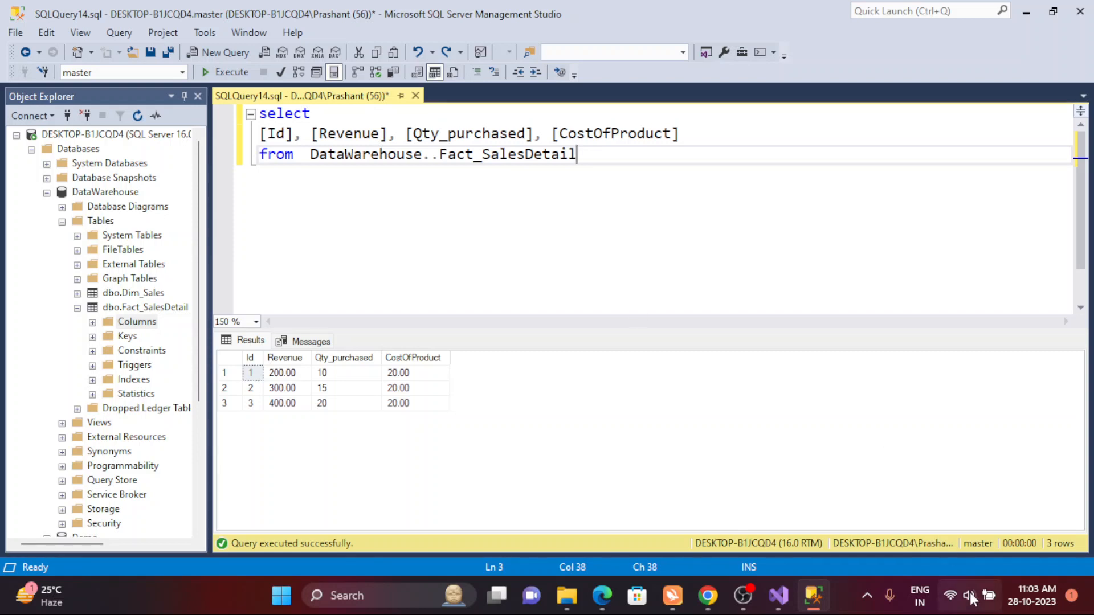
mouse_move(867, 595)
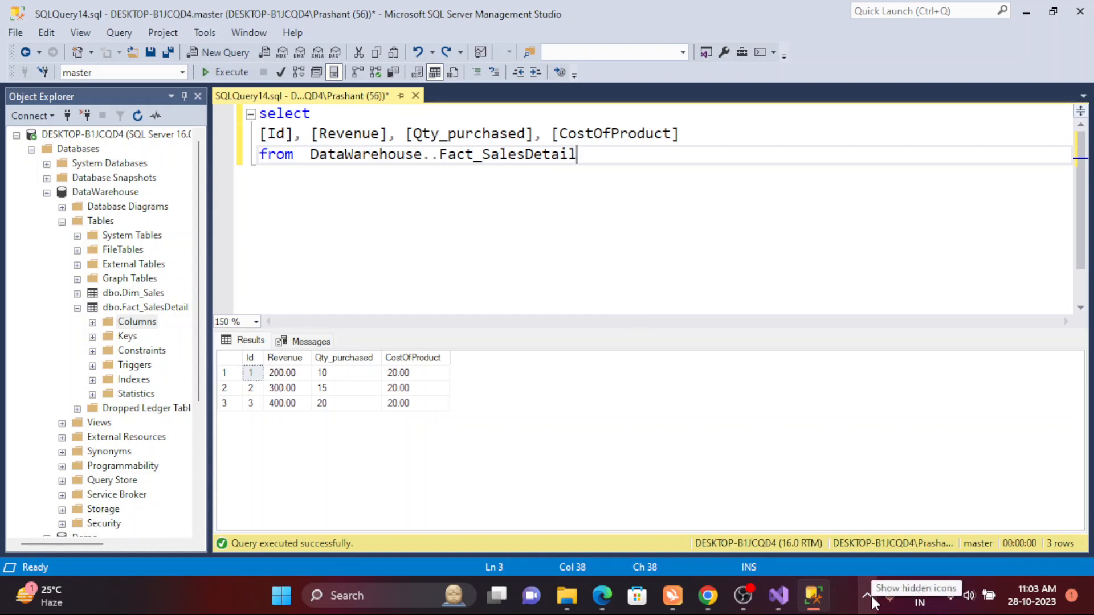